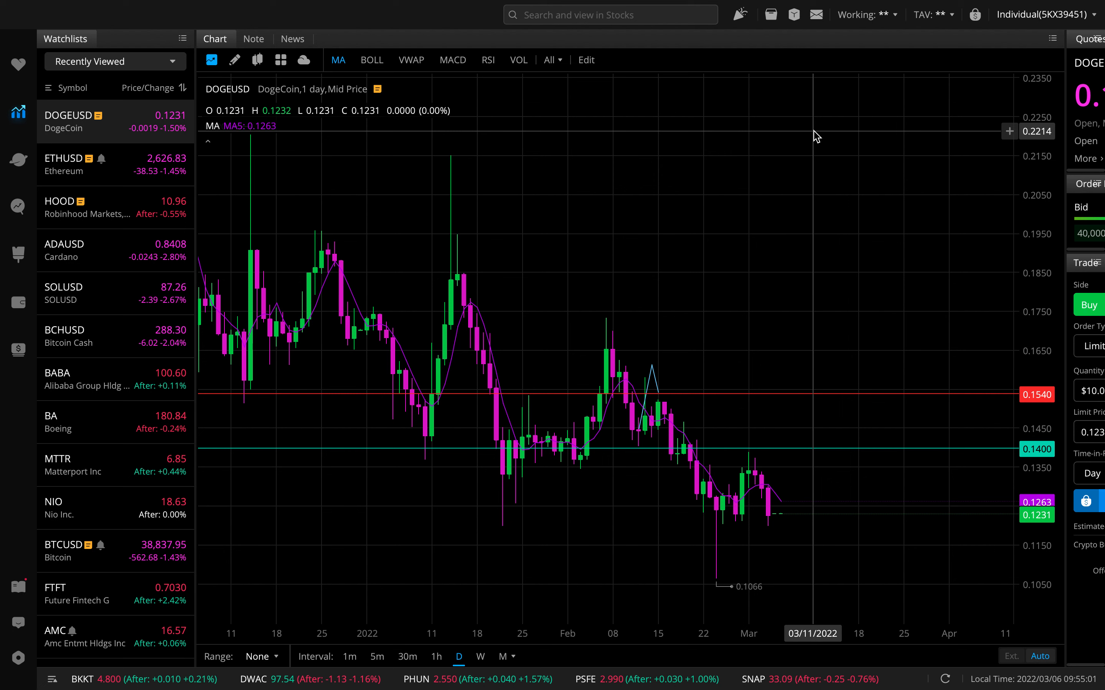
{"action": "mouse_move", "coordinate": [770, 157]}
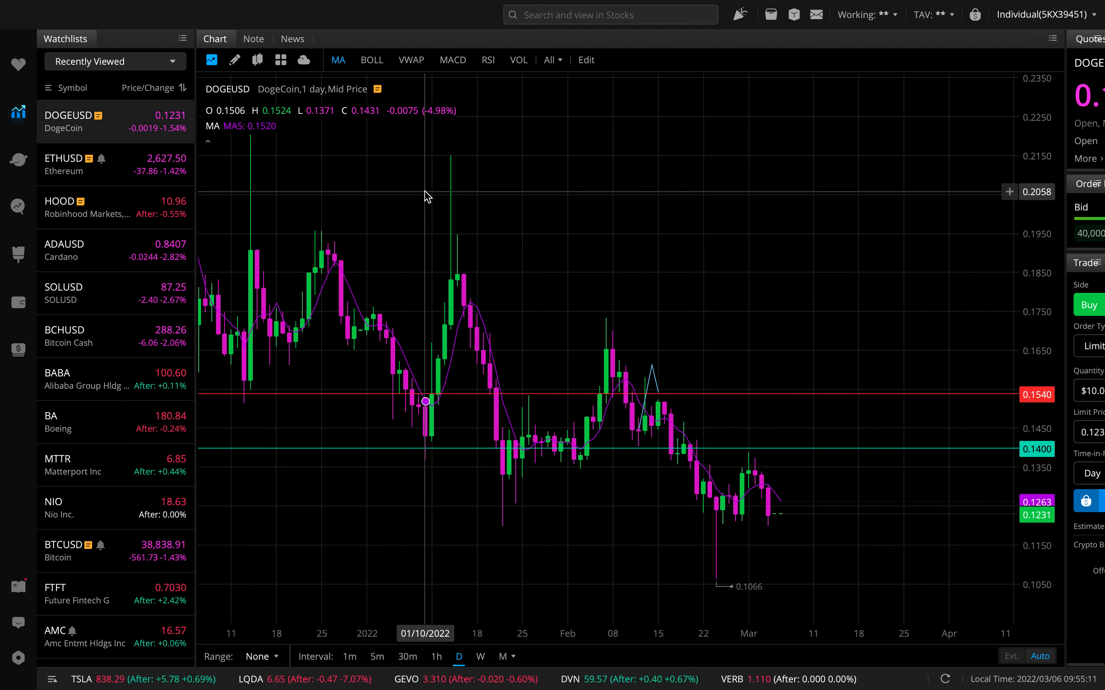
{"action": "mouse_move", "coordinate": [394, 304]}
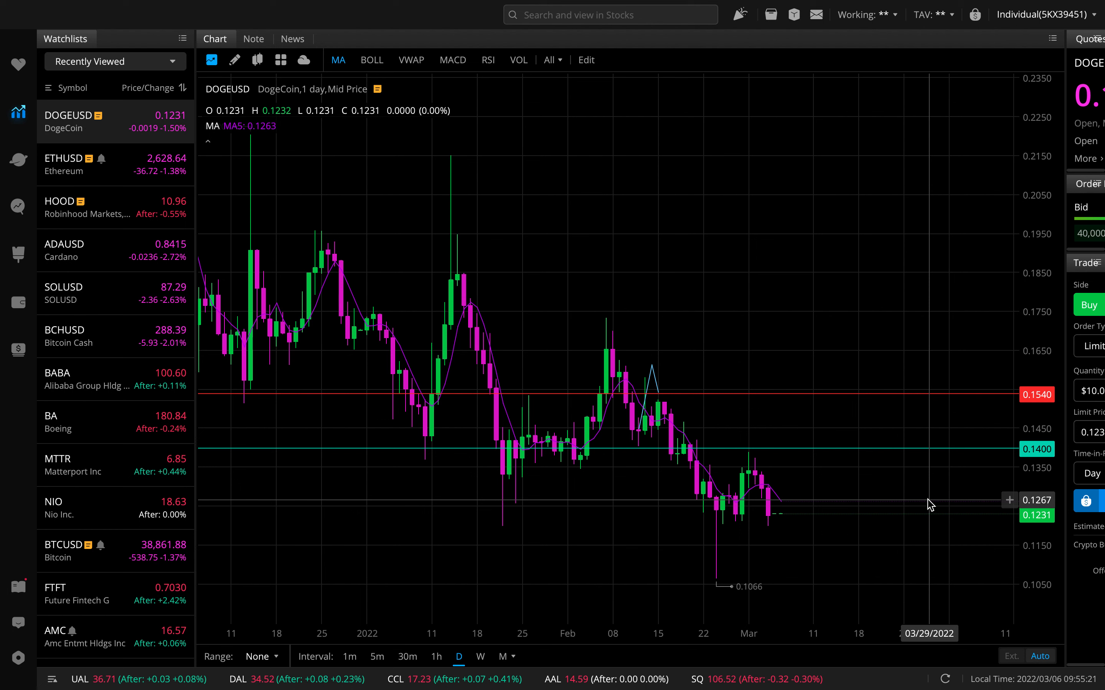
{"action": "mouse_move", "coordinate": [821, 440]}
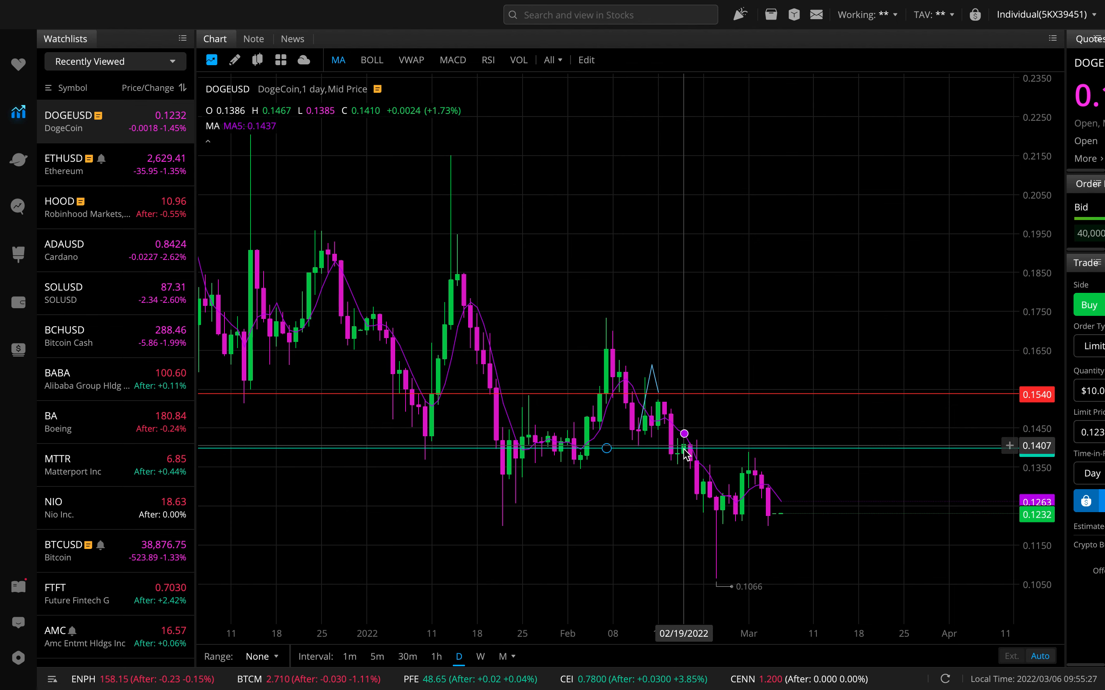
{"action": "mouse_move", "coordinate": [752, 484]}
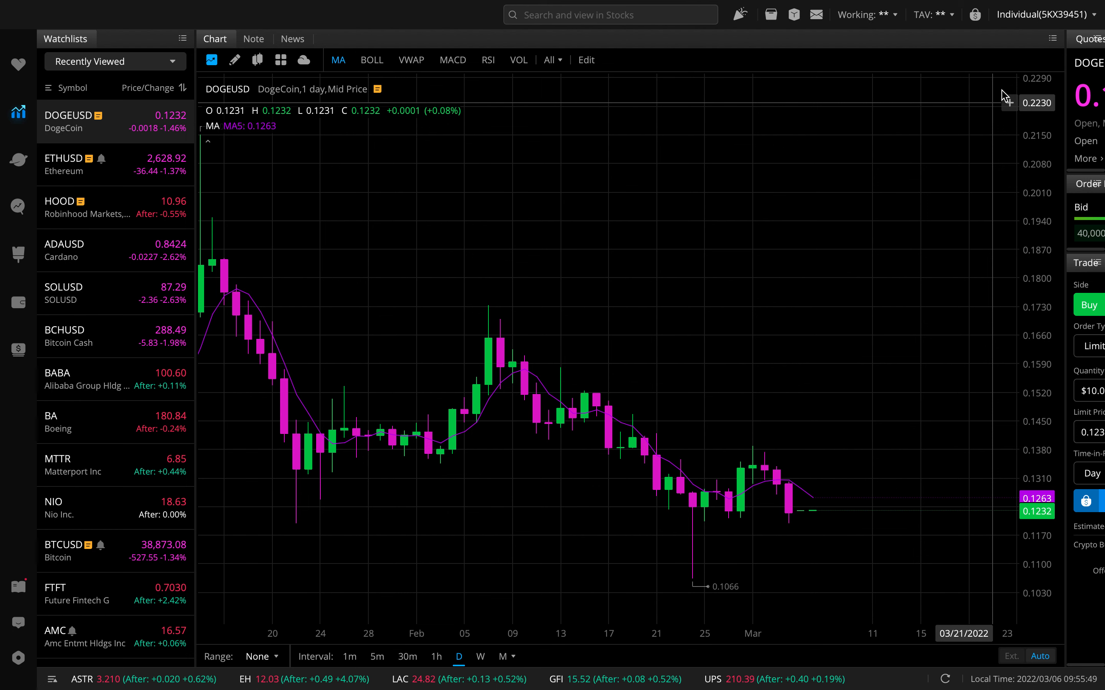
{"action": "mouse_move", "coordinate": [811, 225]}
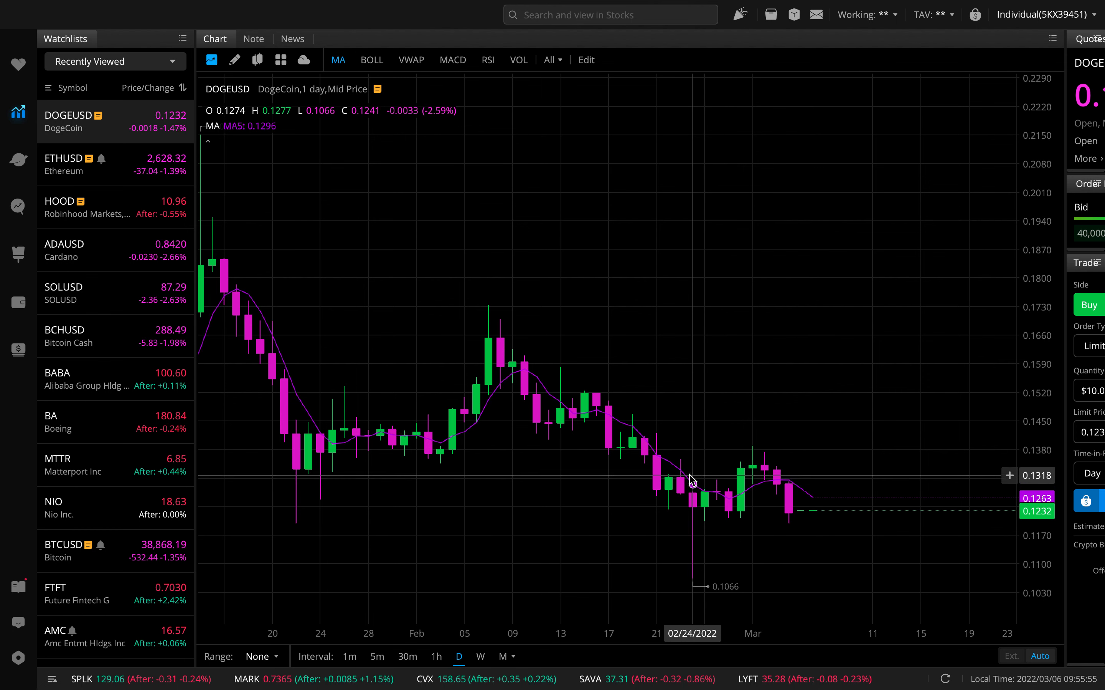
Step: Place a horizontal resistance line across the DOGEUSD chart at about 0.1310
{"action": "right_click", "coordinate": [690, 483]}
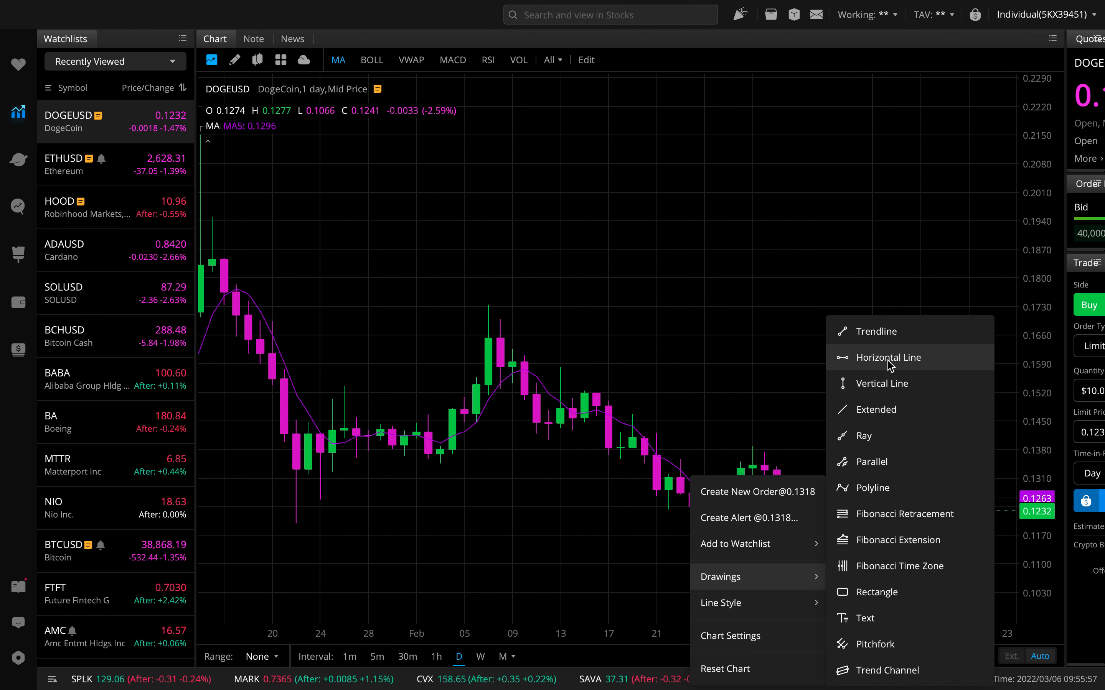
{"action": "left_click", "coordinate": [888, 358]}
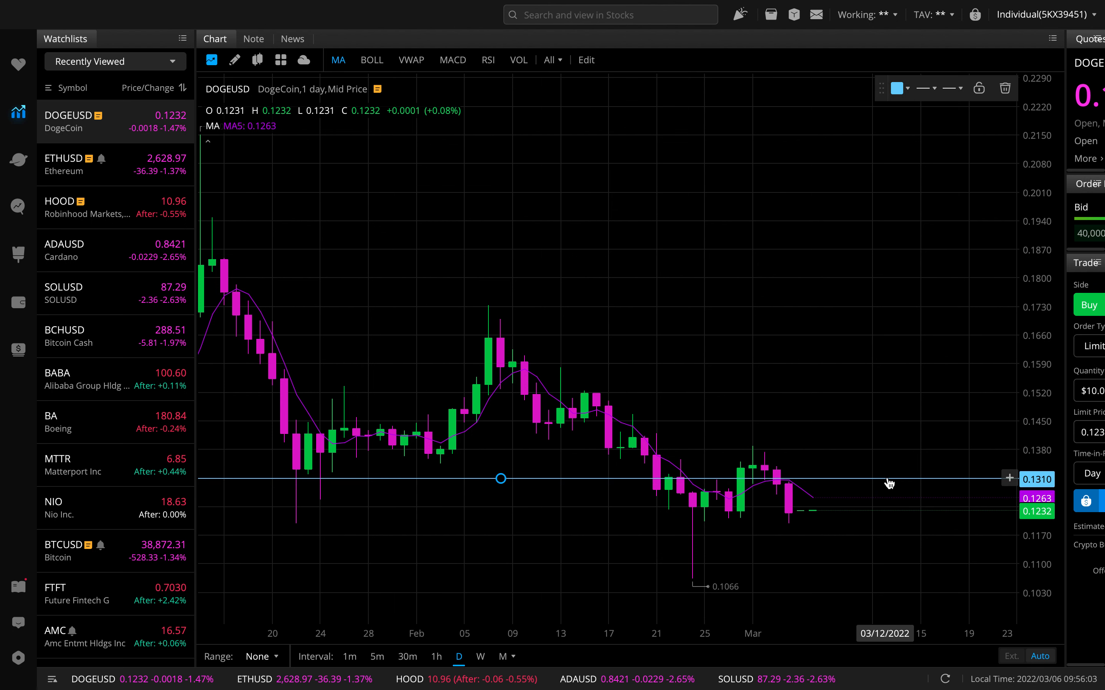
{"action": "mouse_move", "coordinate": [891, 242]}
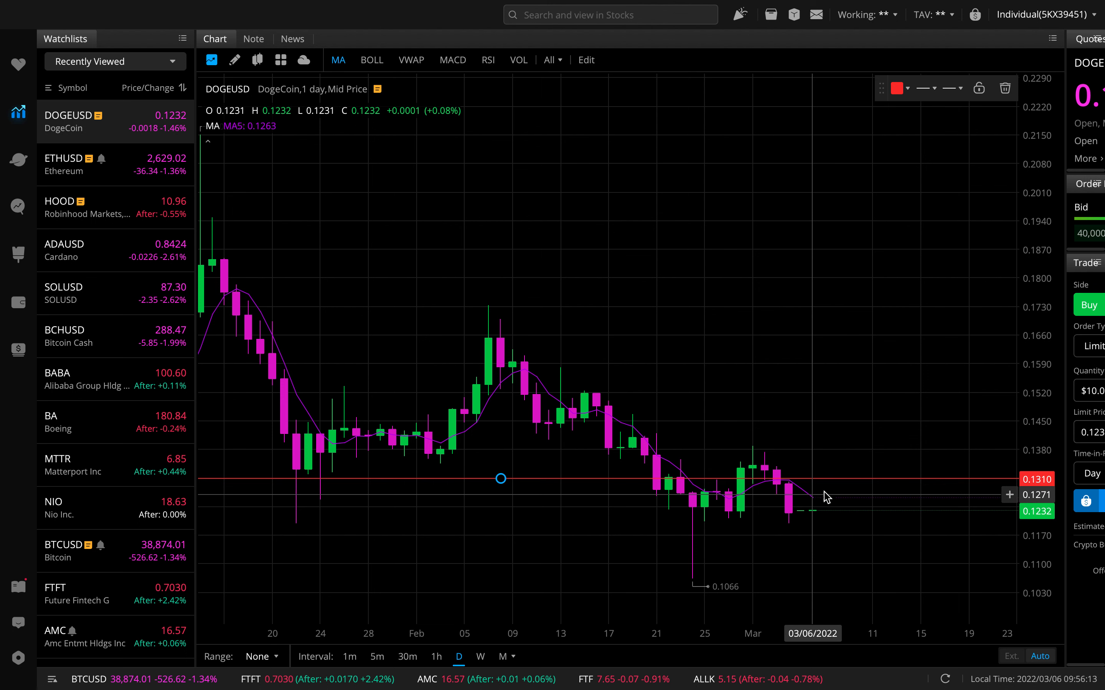
Step: Sketch a rise-then-dip price path beyond the last candle and begin a horizontal support line
{"action": "right_click", "coordinate": [824, 498]}
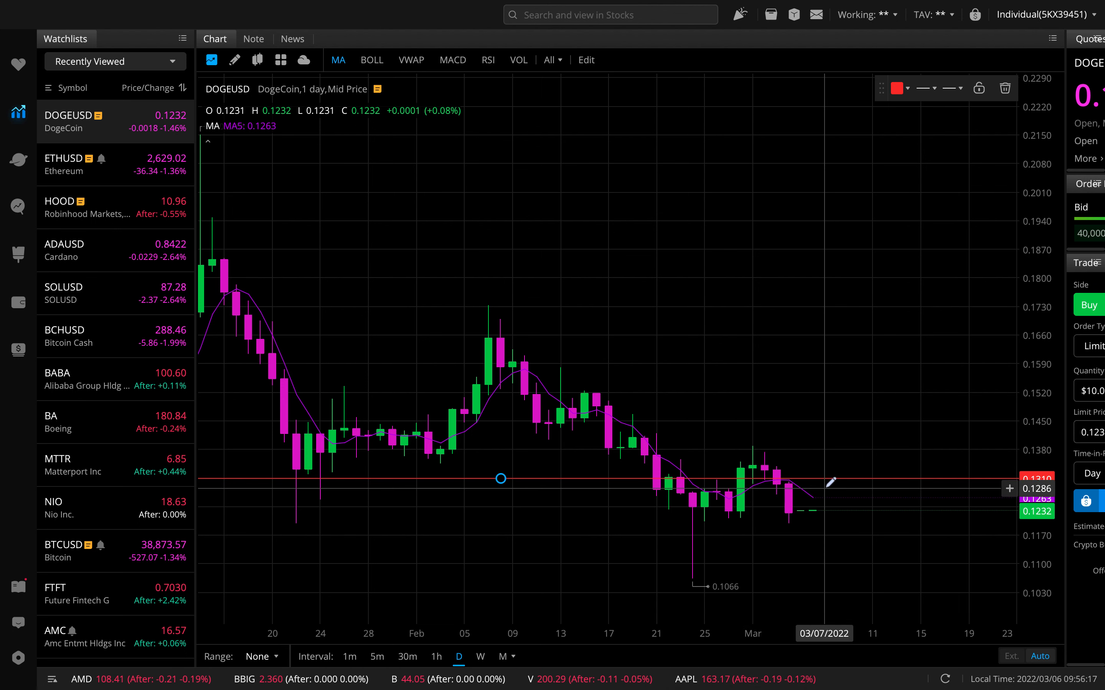
{"action": "left_click_drag", "start_coordinate": [836, 493], "coordinate": [859, 436]}
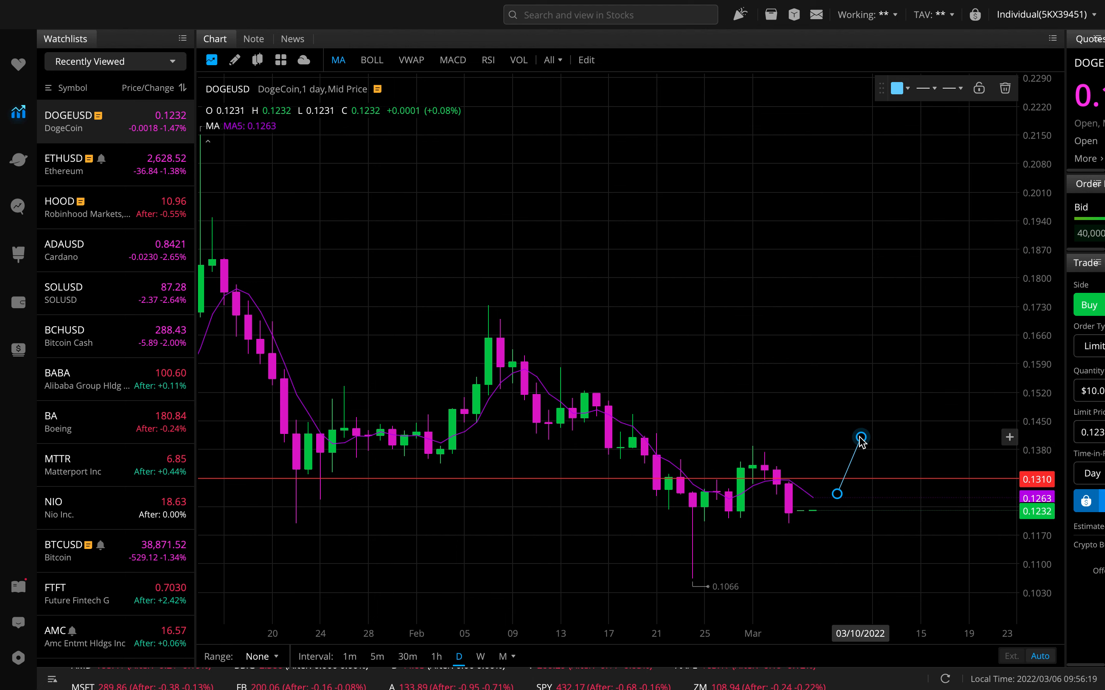
{"action": "right_click", "coordinate": [859, 436]}
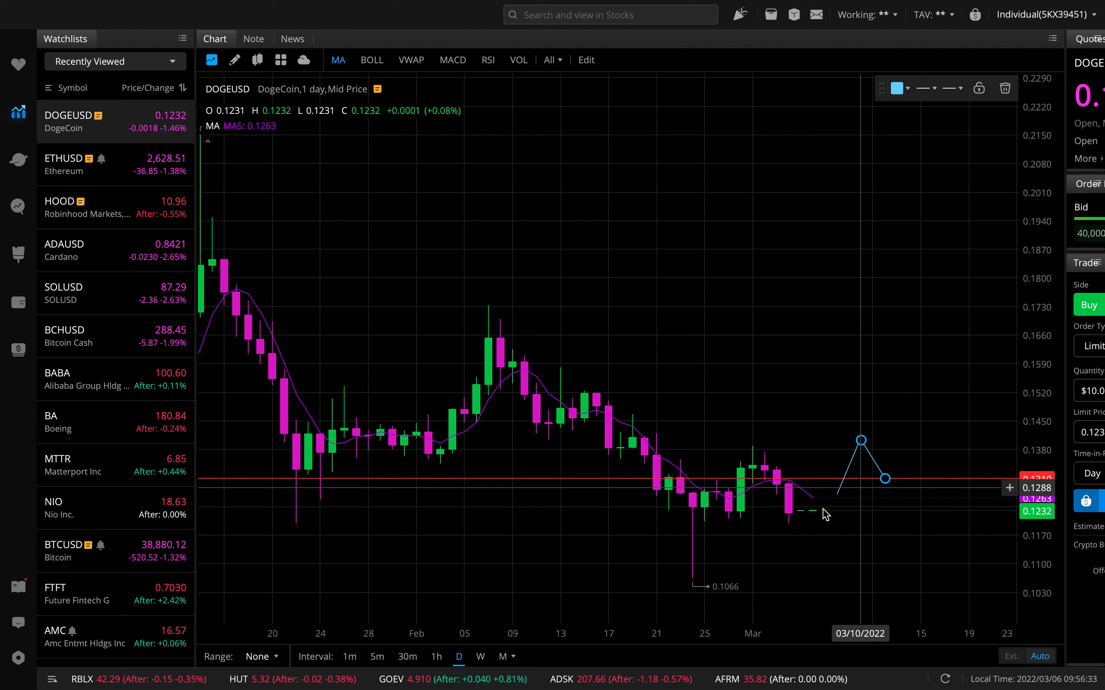
{"action": "mouse_move", "coordinate": [847, 546]}
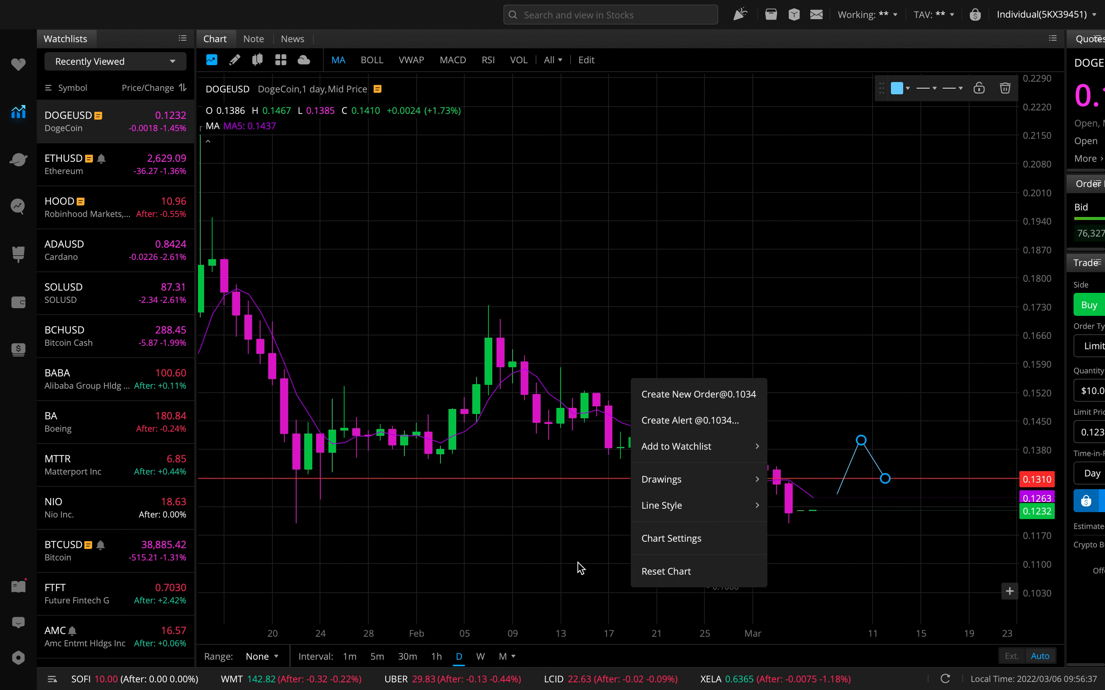
{"action": "left_click", "coordinate": [676, 480]}
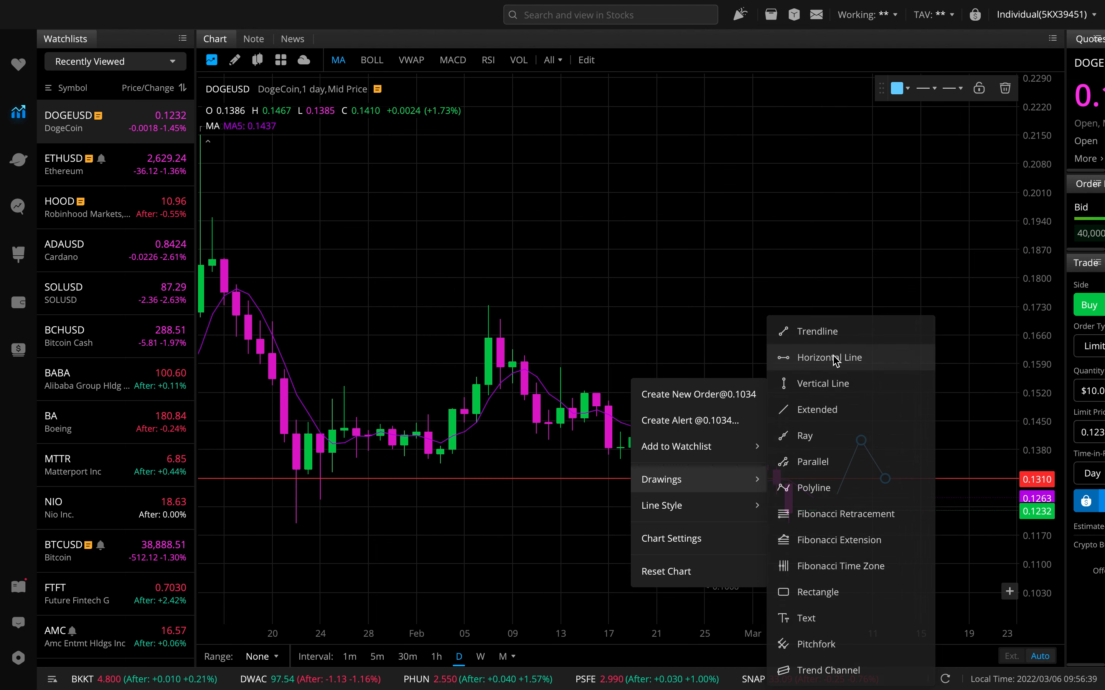